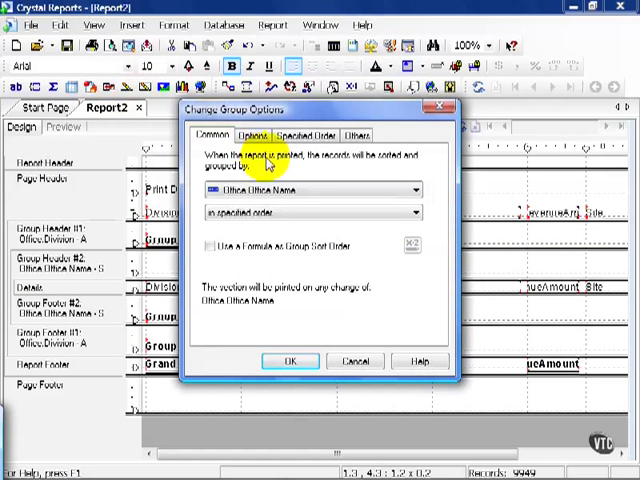
{"action": "mouse_move", "coordinate": [367, 185]}
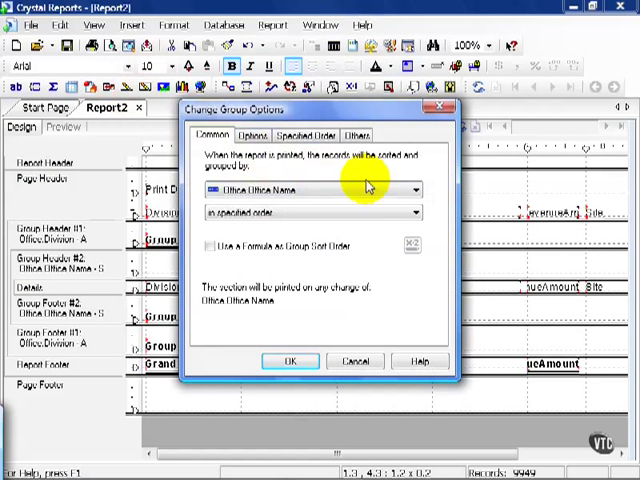
Step: Change the second group's field from Office Name to Revenue_Transaction.Rev Date
{"action": "left_click", "coordinate": [410, 188]}
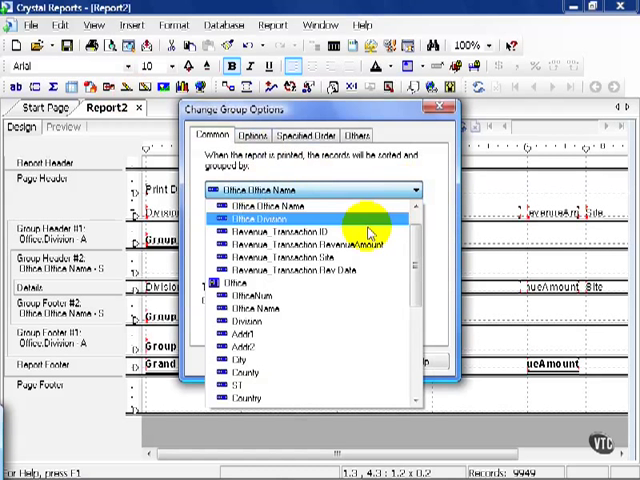
{"action": "left_click", "coordinate": [295, 269]}
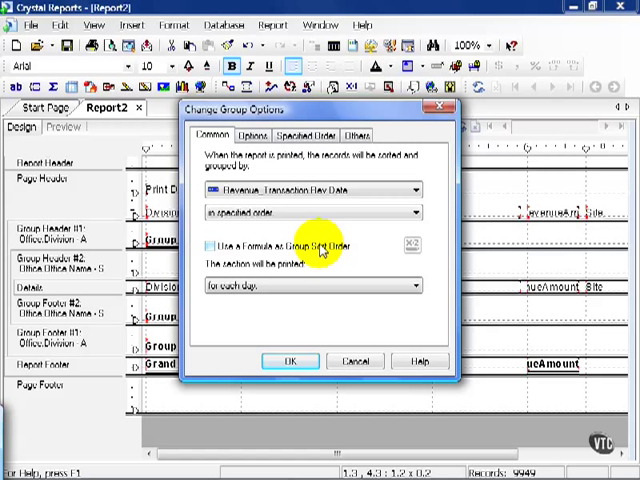
{"action": "mouse_move", "coordinate": [320, 252]}
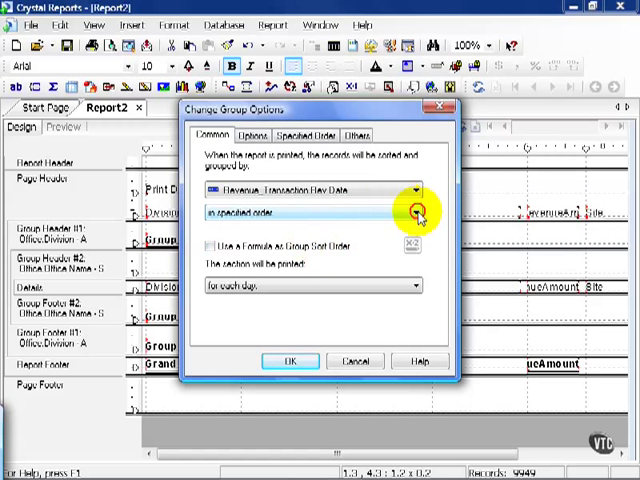
Step: Sort the Rev Date group in ascending order
{"action": "left_click", "coordinate": [410, 212]}
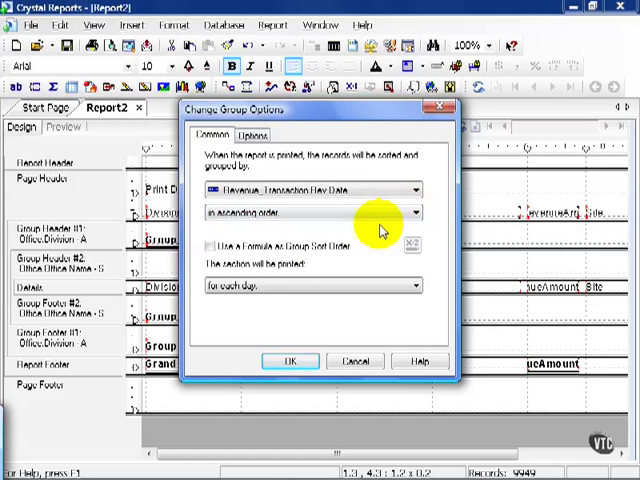
{"action": "left_click", "coordinate": [411, 212]}
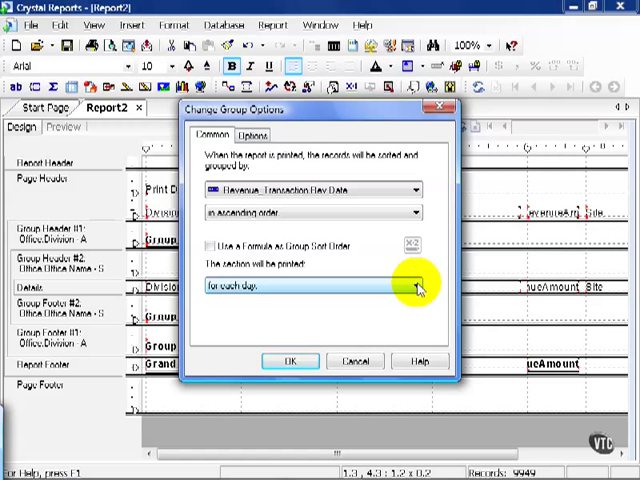
Step: Print the Rev Date group section for each year and apply the group options
{"action": "left_click", "coordinate": [418, 289]}
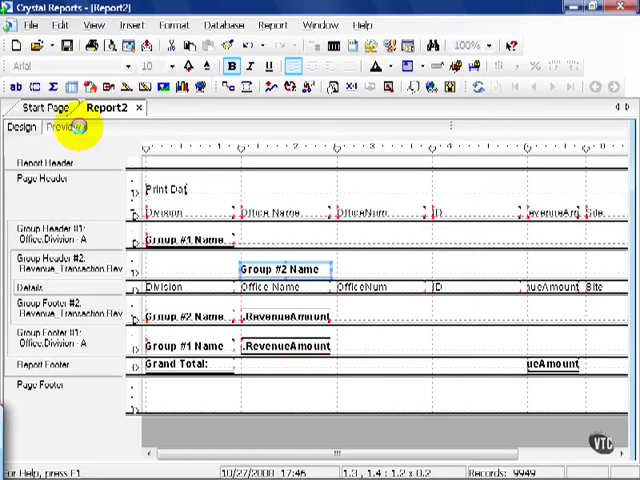
Step: Preview the report to see yearly subgroups (1999–2008) under each division
{"action": "left_click", "coordinate": [67, 127]}
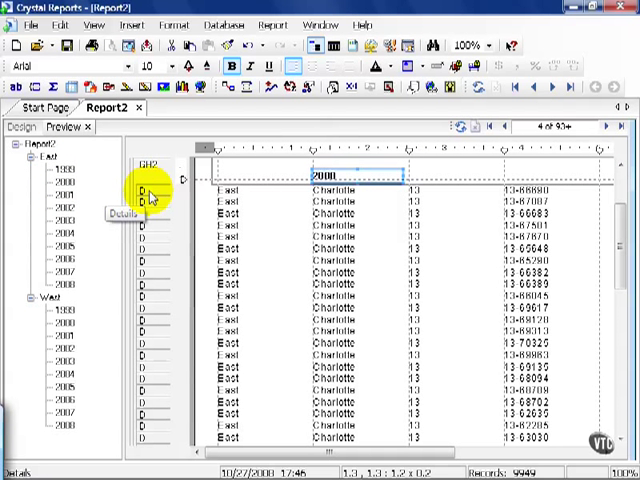
Step: Suppress the Details section (No Drill-Down) so only yearly revenue totals show
{"action": "right_click", "coordinate": [147, 193]}
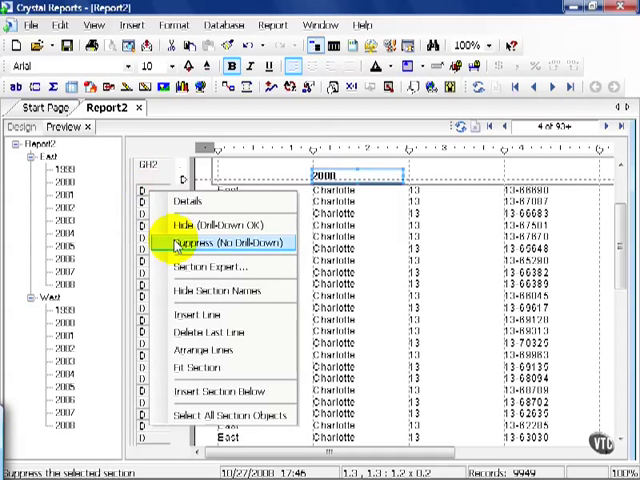
{"action": "left_click", "coordinate": [229, 242]}
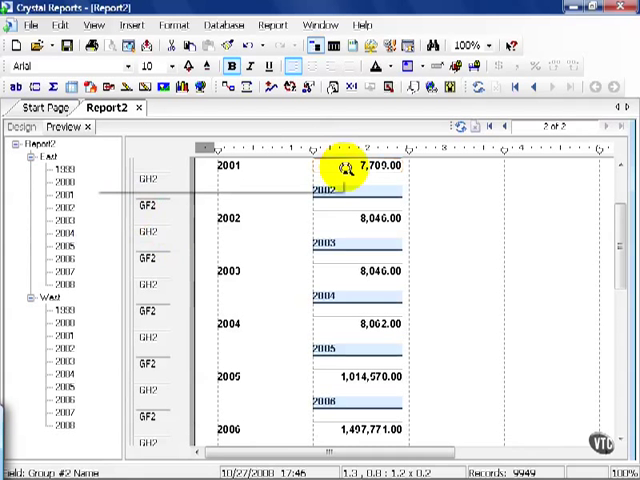
{"action": "mouse_move", "coordinate": [349, 168]}
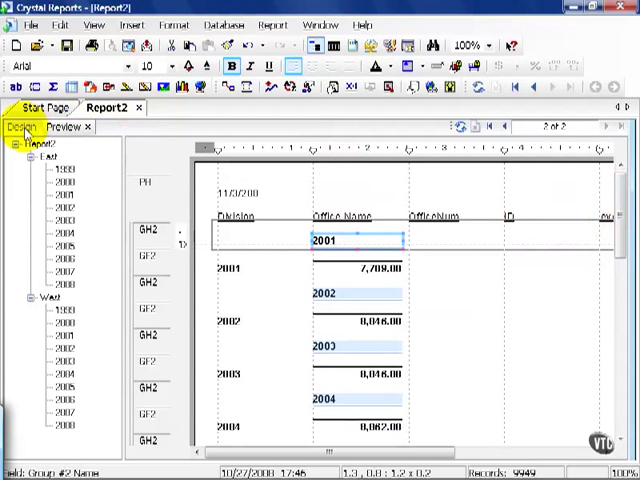
Step: In Design, insert a third group on Office.Office Name in ascending order
{"action": "left_click", "coordinate": [22, 126]}
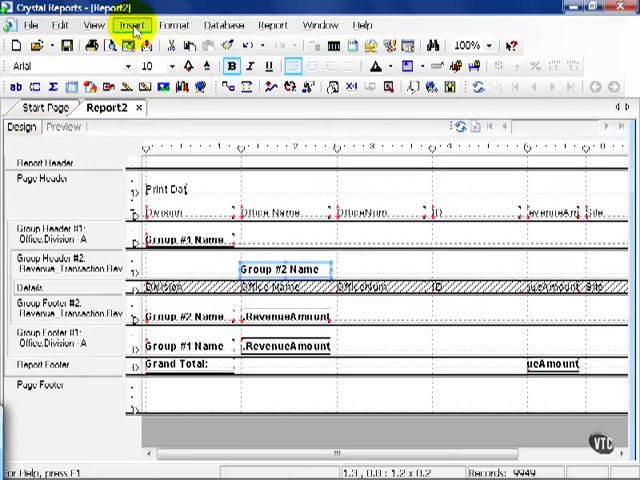
{"action": "left_click", "coordinate": [131, 24]}
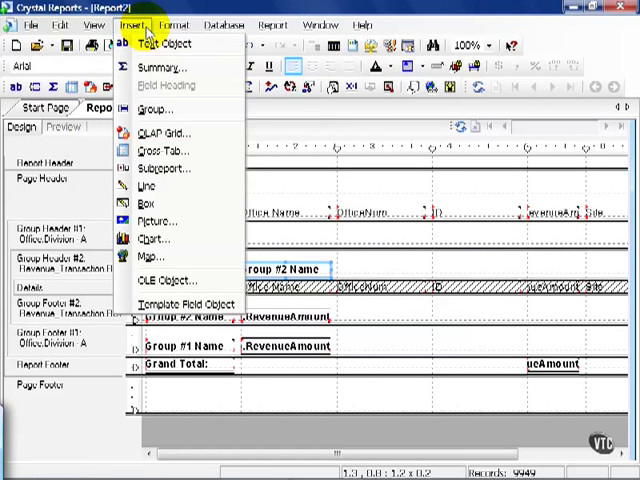
{"action": "left_click", "coordinate": [153, 109]}
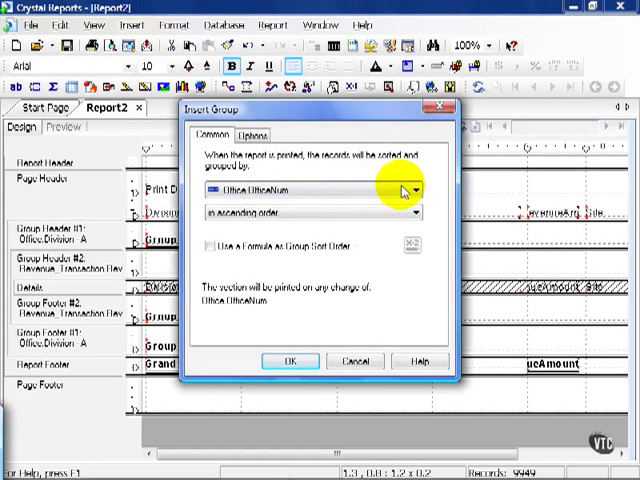
{"action": "left_click", "coordinate": [413, 188]}
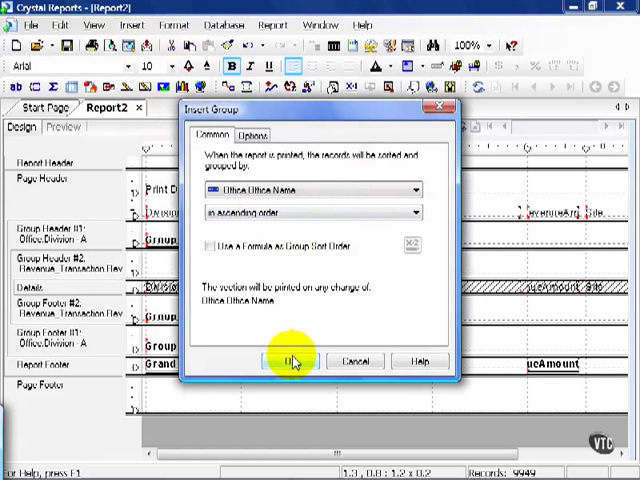
{"action": "left_click", "coordinate": [288, 361]}
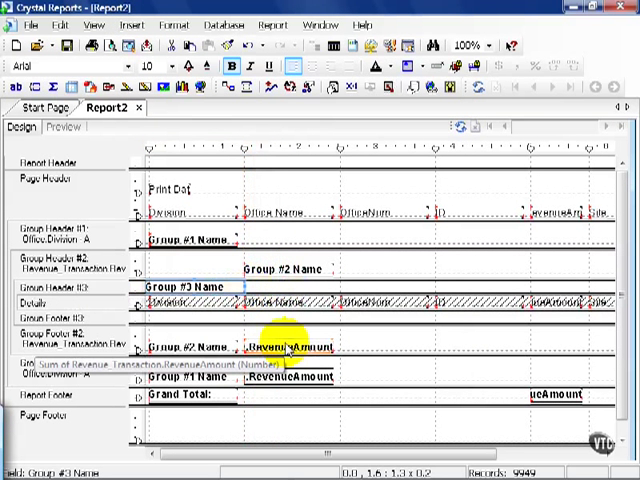
Step: Copy the RevenueAmount subtotal from Group Footer #2 into Group Footer #3
{"action": "right_click", "coordinate": [290, 348]}
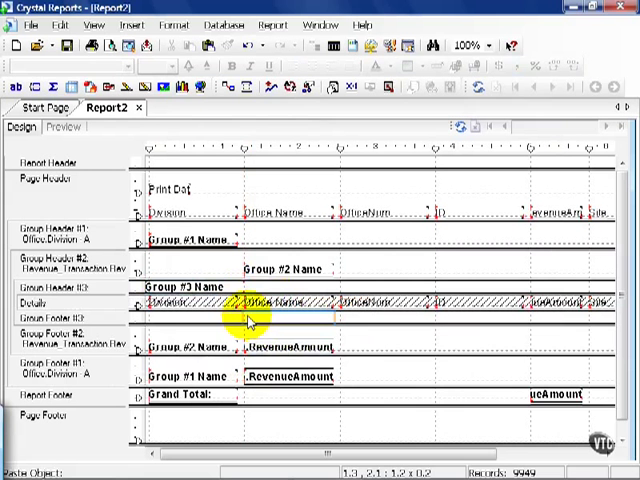
{"action": "left_click", "coordinate": [275, 318]}
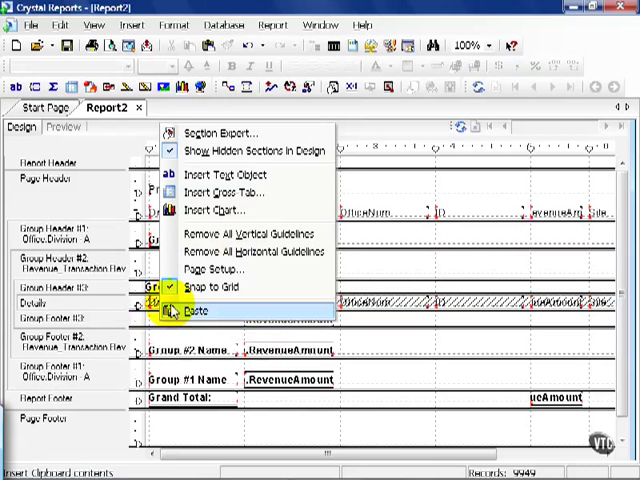
{"action": "left_click", "coordinate": [190, 311]}
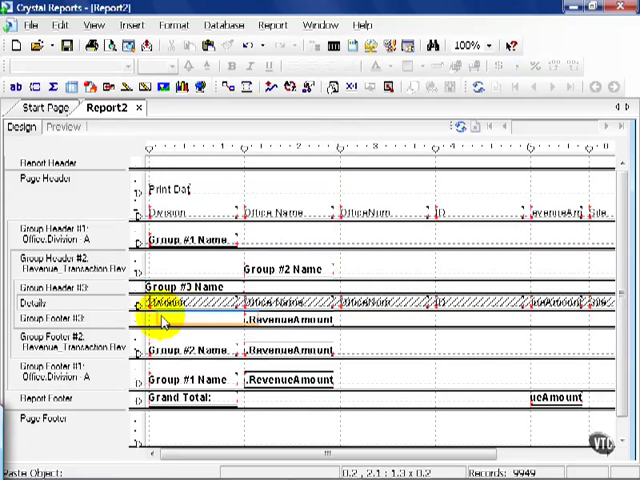
{"action": "left_click", "coordinate": [175, 316]}
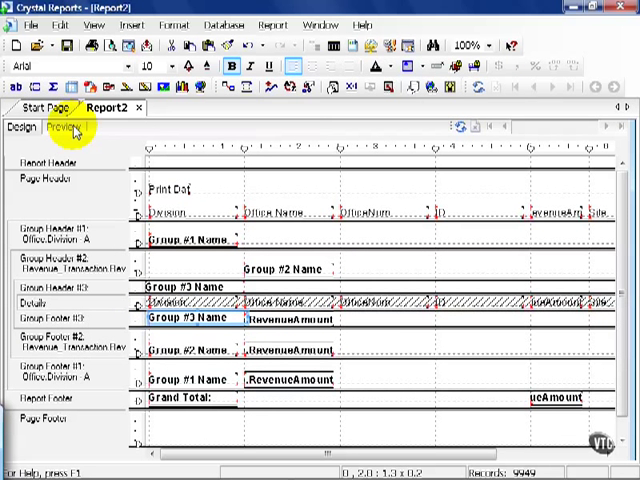
Step: Preview the report and expand a year in the group tree to browse office subtotals
{"action": "left_click", "coordinate": [70, 127]}
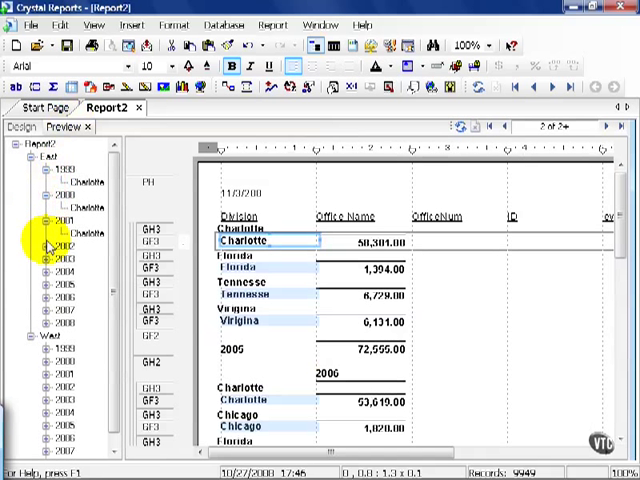
{"action": "left_click", "coordinate": [52, 296]}
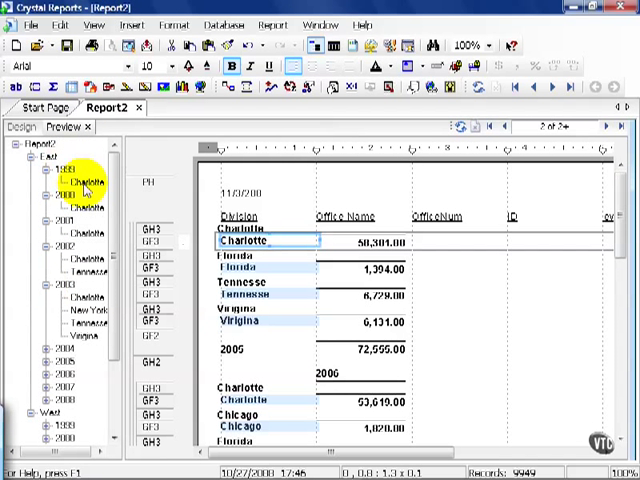
{"action": "mouse_move", "coordinate": [86, 225]}
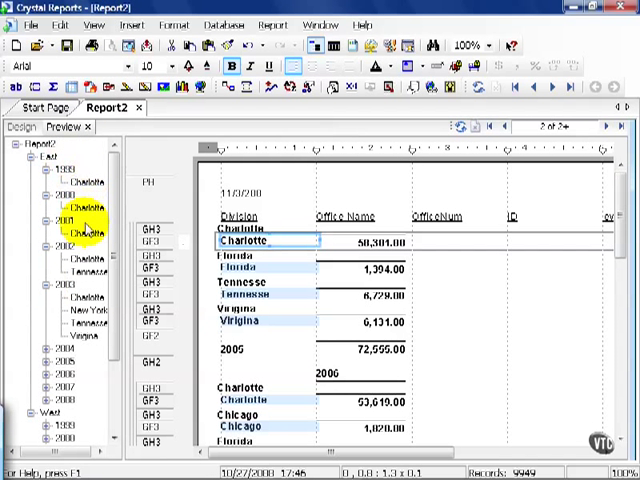
{"action": "left_click", "coordinate": [85, 275]}
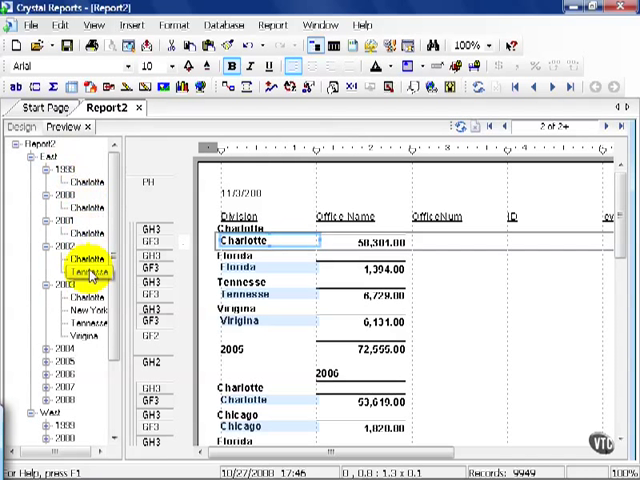
{"action": "left_click", "coordinate": [85, 337]}
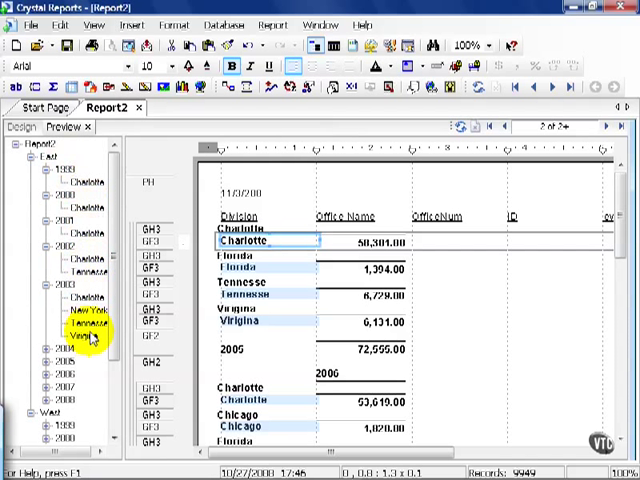